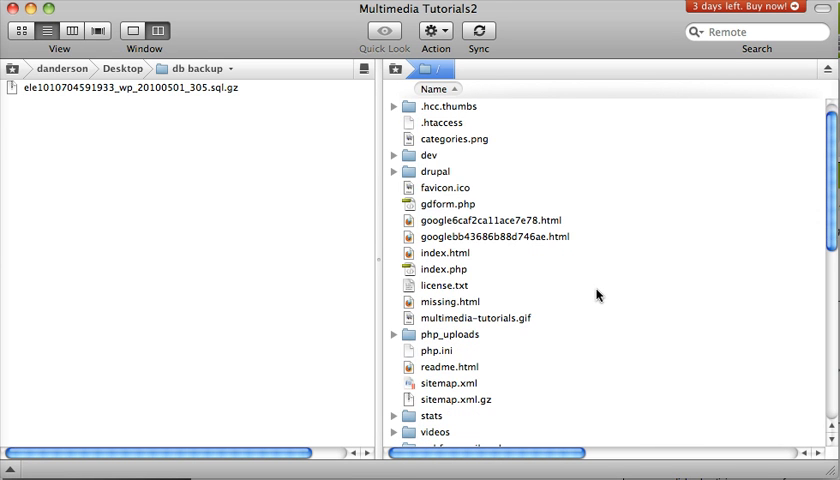
- Browse into wp-content, themes, and the ondemand theme folder to review its files
{"action": "scroll", "scroll_direction": "down", "scroll_amount": 3}
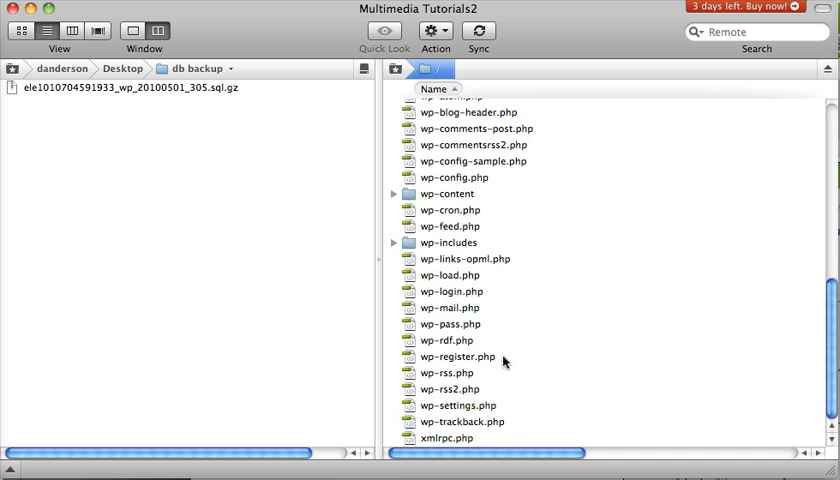
{"action": "mouse_move", "coordinate": [470, 306]}
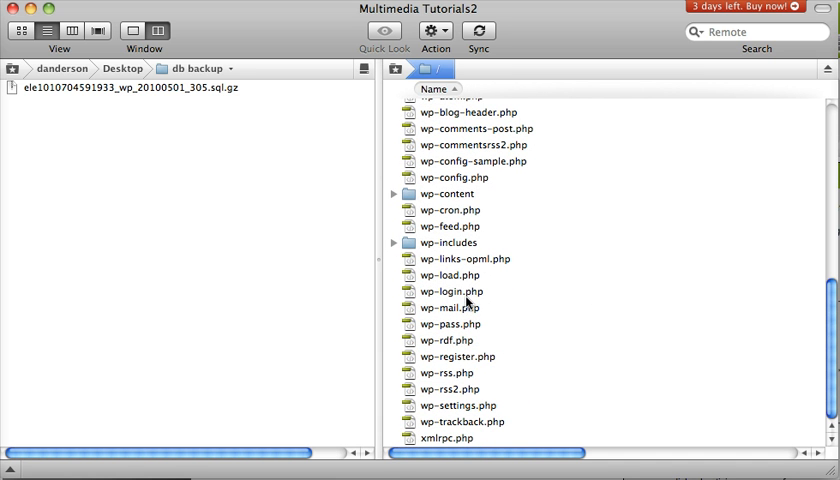
{"action": "double_click", "coordinate": [448, 192]}
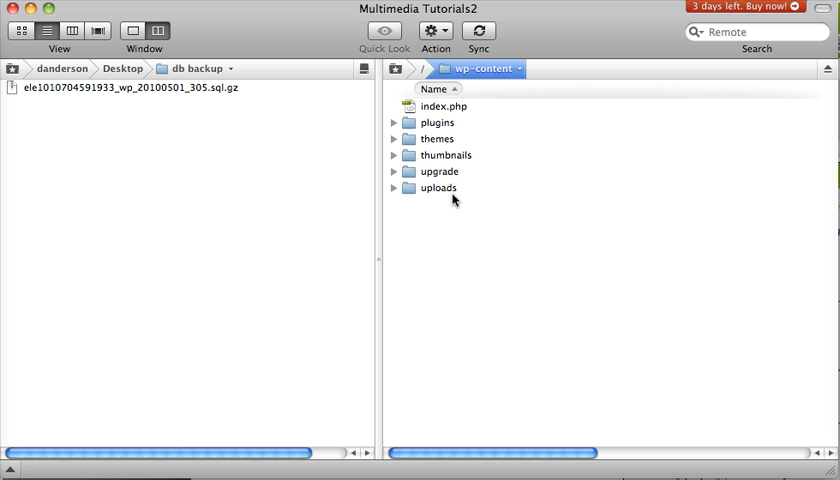
{"action": "double_click", "coordinate": [438, 138]}
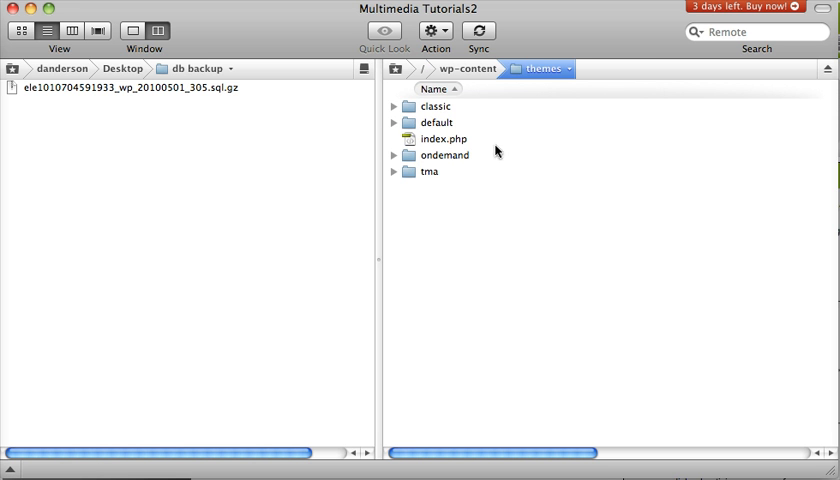
{"action": "double_click", "coordinate": [442, 156]}
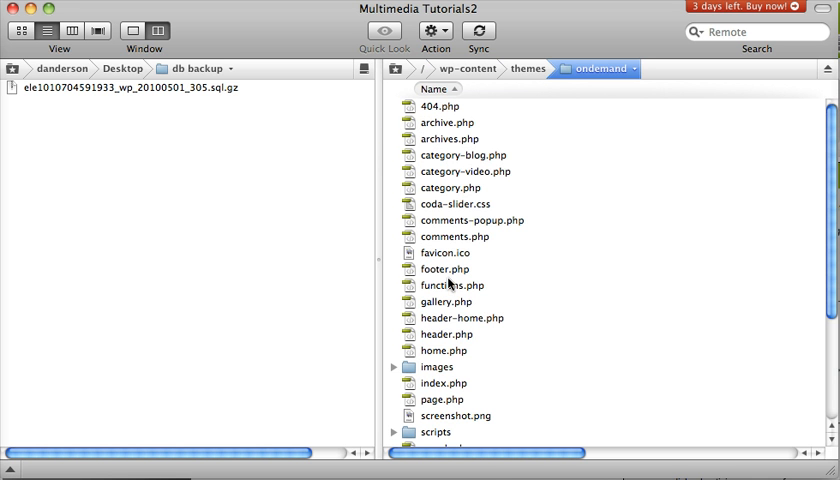
{"action": "mouse_move", "coordinate": [464, 344]}
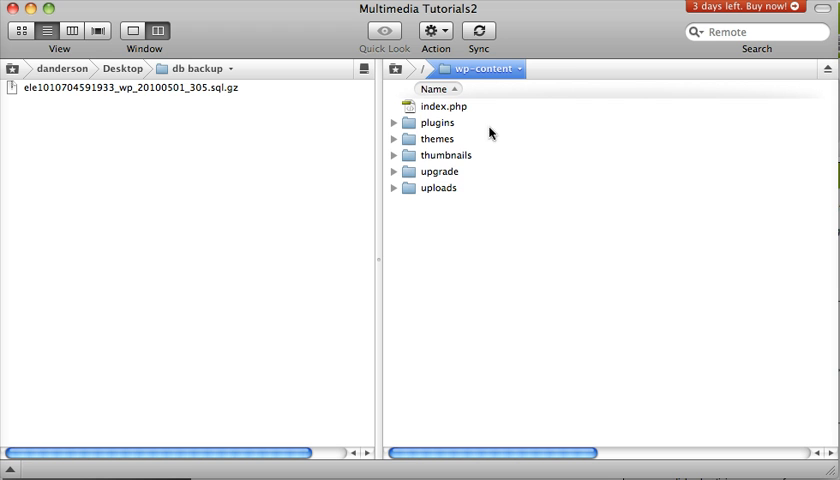
- Go back to wp-content and show the plugins folder contents
{"action": "double_click", "coordinate": [436, 122]}
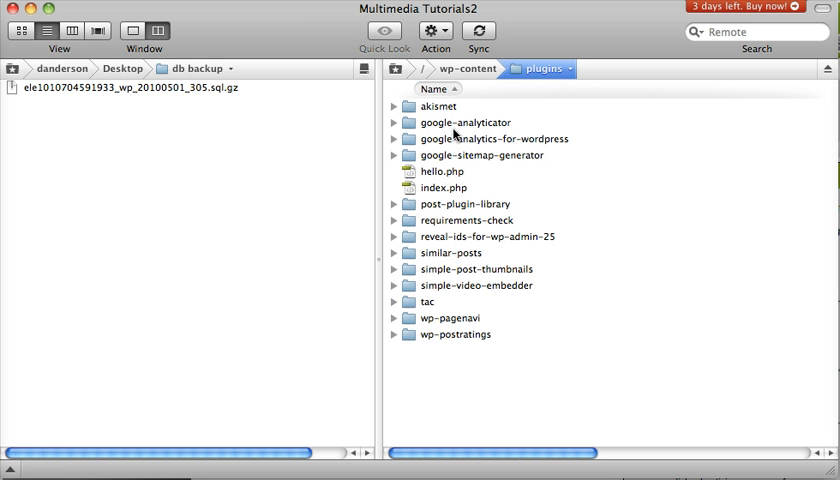